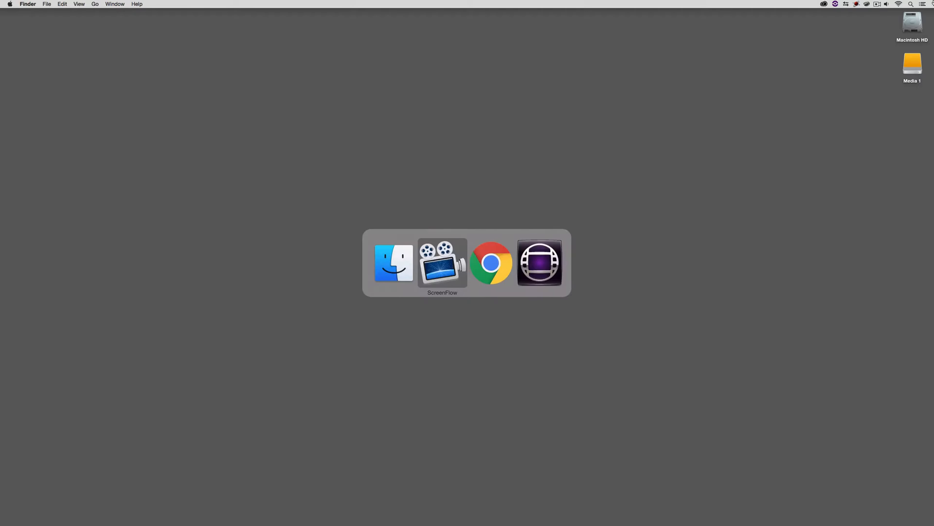
Switch to Chrome and read through the Boris FX BCC 10.0.2 for Avid newsletter, ending at the top
{"action": "left_click", "coordinate": [494, 266]}
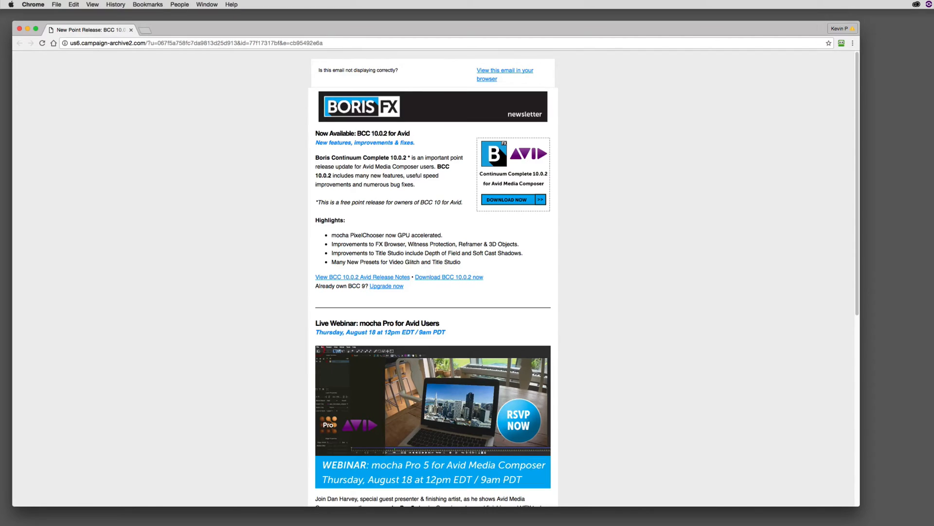
{"action": "scroll", "scroll_direction": "down", "scroll_amount": 3}
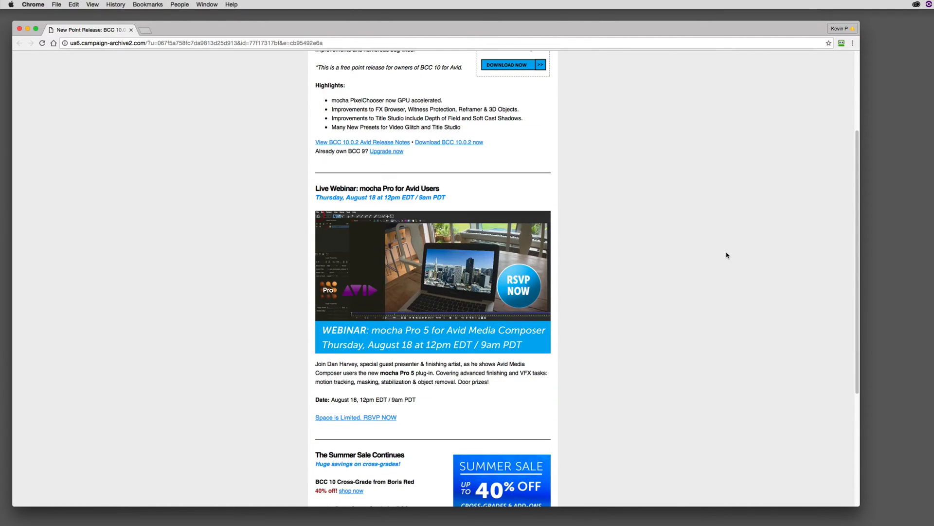
{"action": "scroll", "scroll_direction": "down", "scroll_amount": 3}
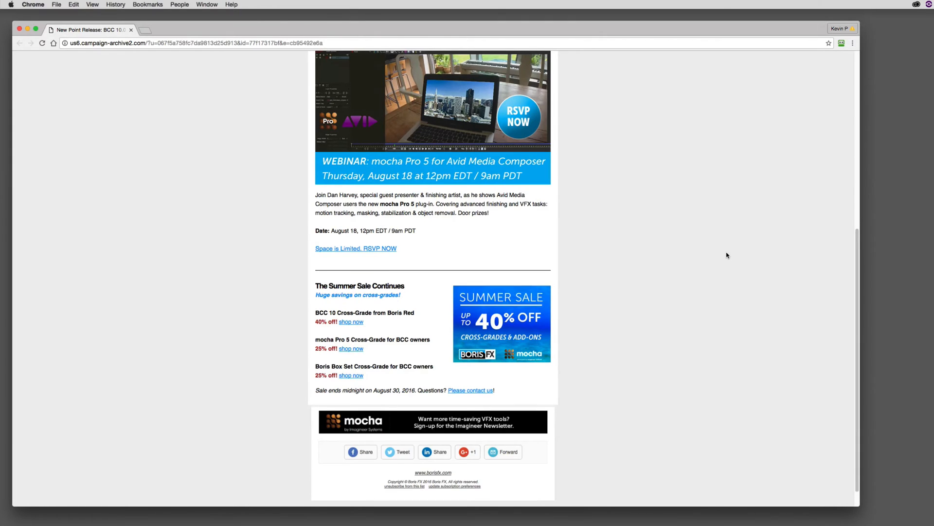
{"action": "scroll", "scroll_direction": "up", "scroll_amount": 3}
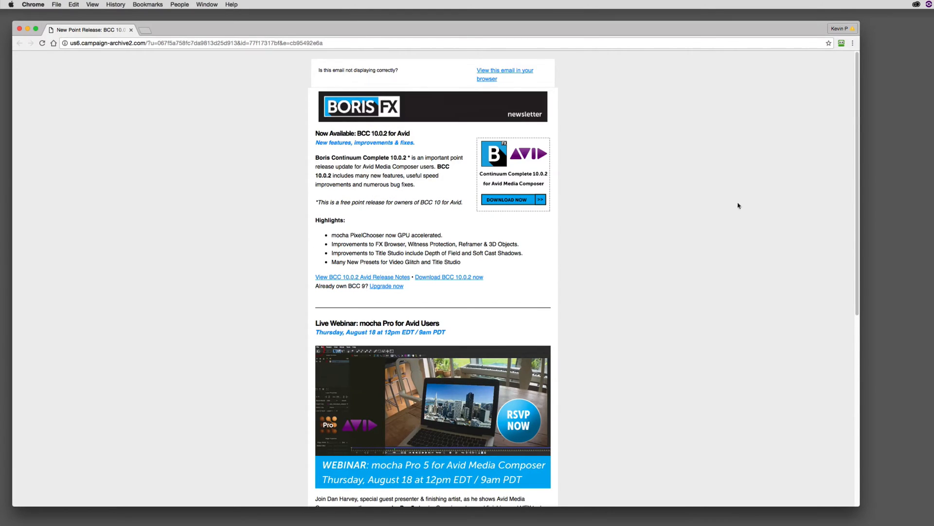
{"action": "mouse_move", "coordinate": [462, 111]}
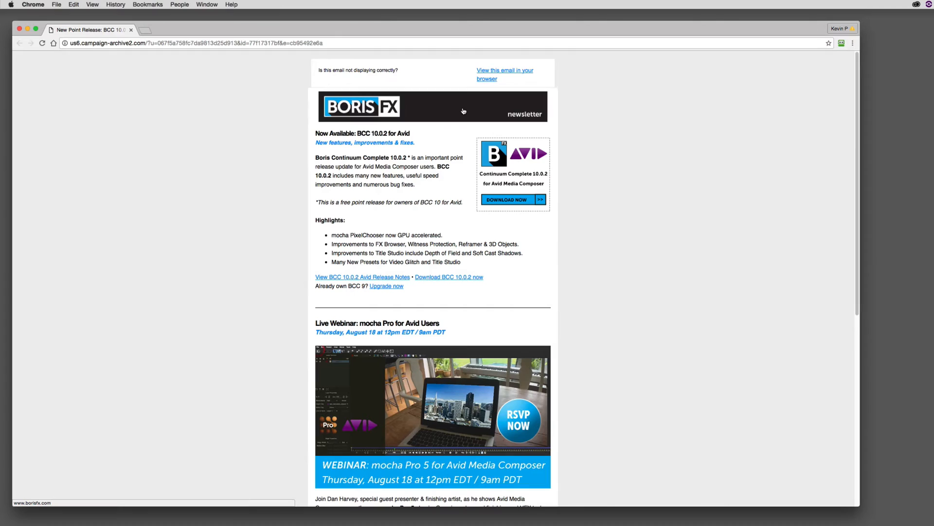
{"action": "mouse_move", "coordinate": [505, 226]}
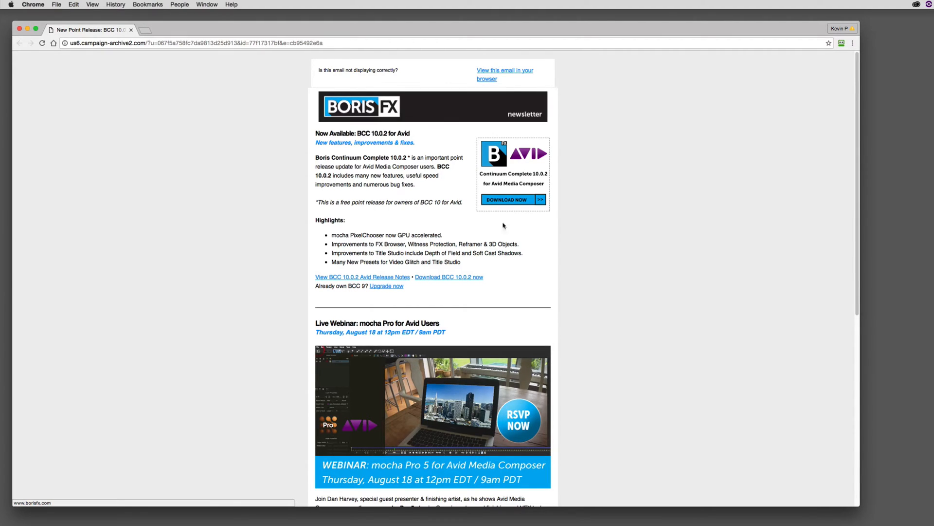
{"action": "mouse_move", "coordinate": [545, 176]}
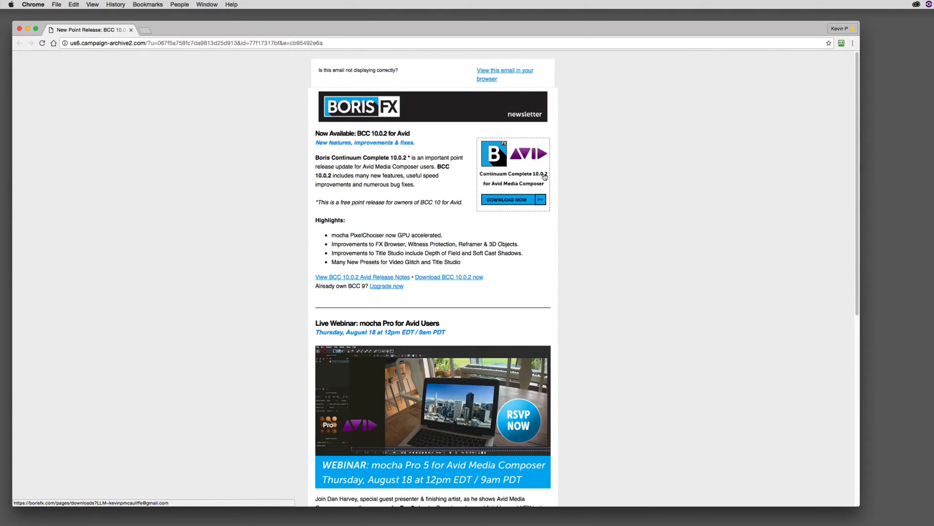
Follow the 'View BCC 10.0.2 Avid Release Notes' link and read the enhancements list
{"action": "left_click", "coordinate": [363, 277]}
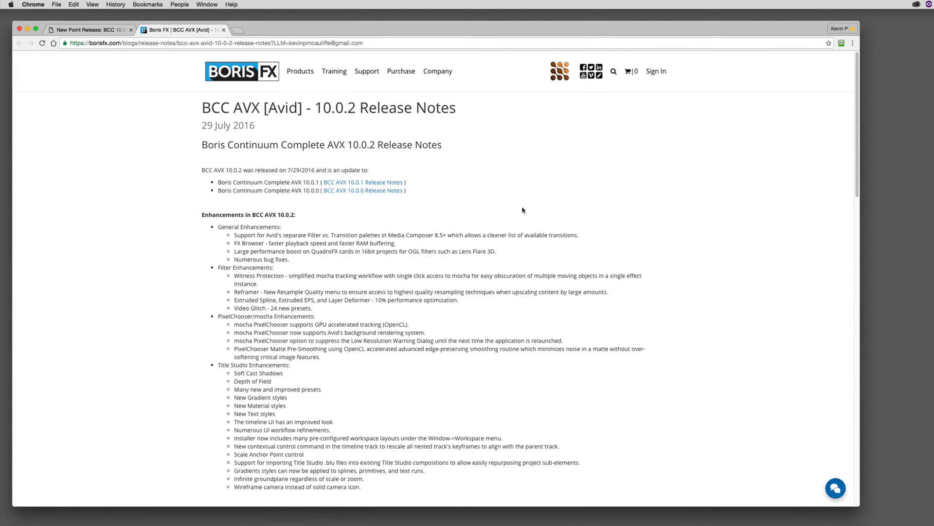
{"action": "left_click", "coordinate": [835, 488]}
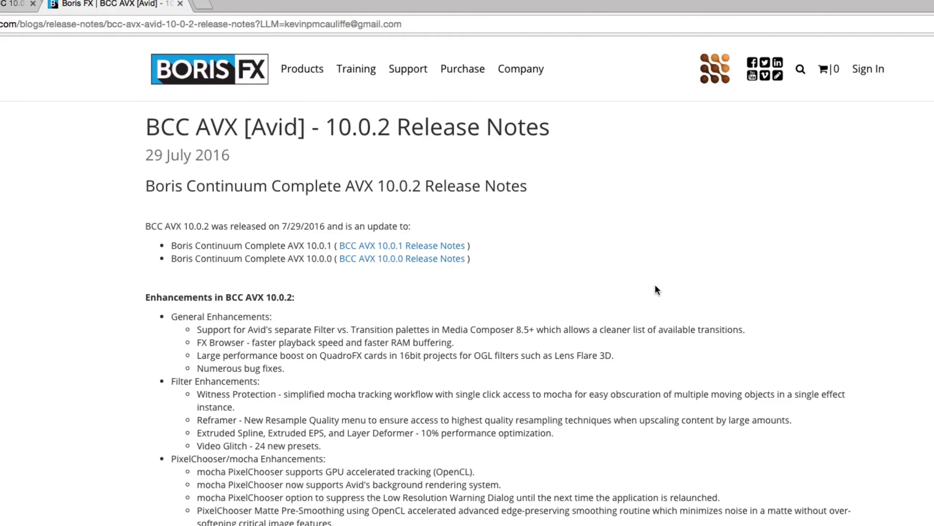
{"action": "mouse_move", "coordinate": [425, 246]}
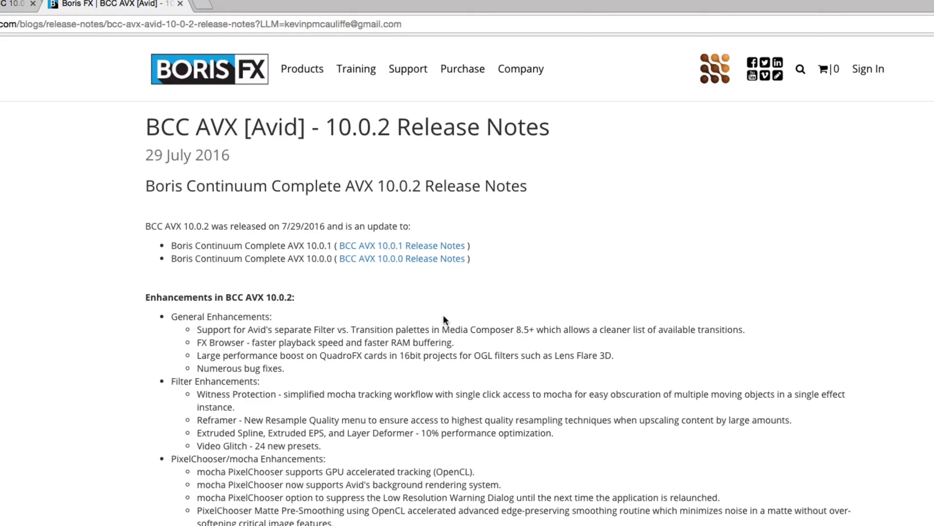
{"action": "mouse_move", "coordinate": [247, 329]}
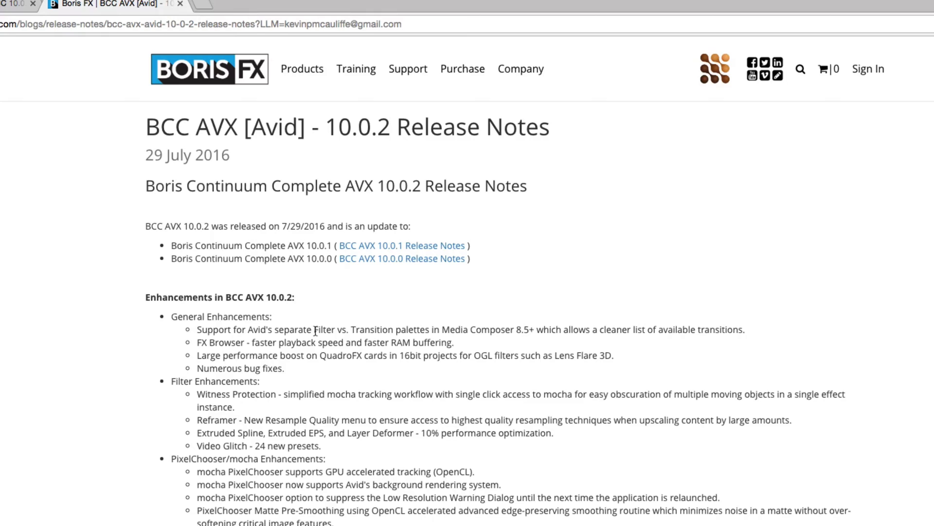
{"action": "mouse_move", "coordinate": [426, 327]}
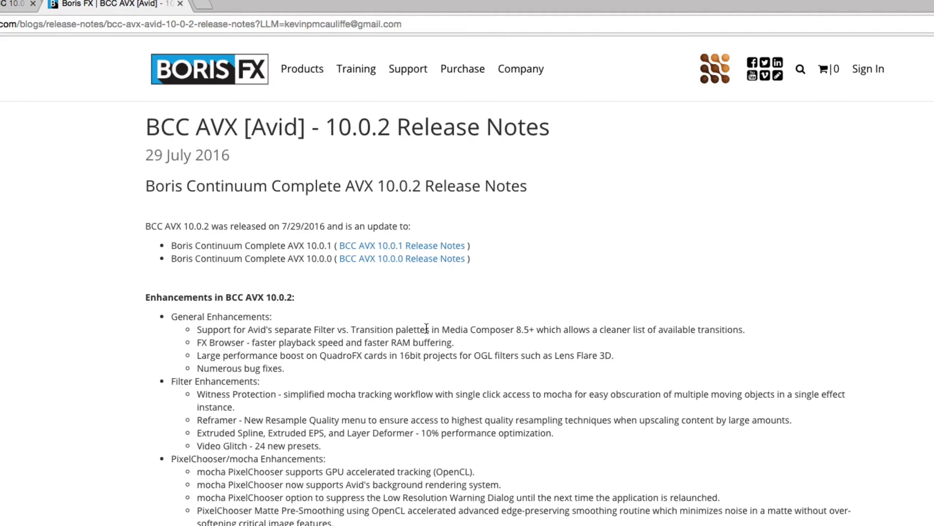
{"action": "mouse_move", "coordinate": [186, 418]}
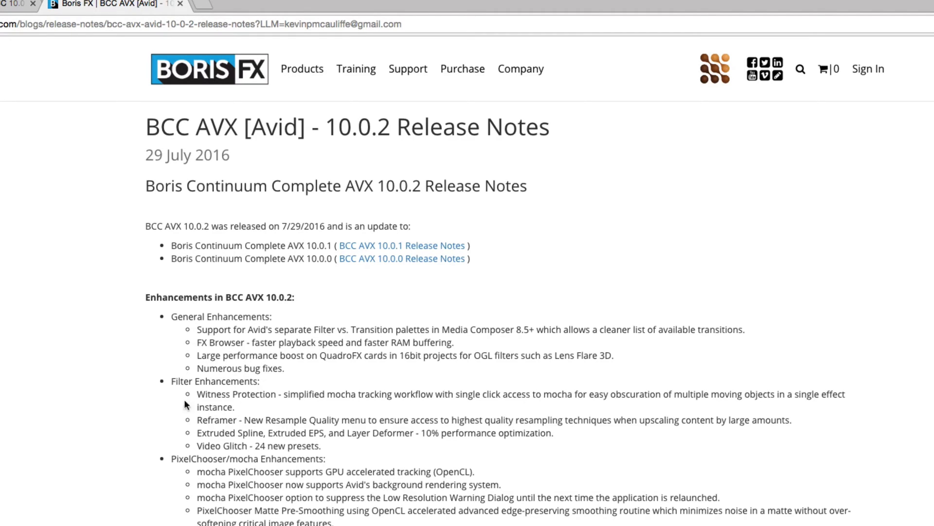
{"action": "mouse_move", "coordinate": [344, 479]}
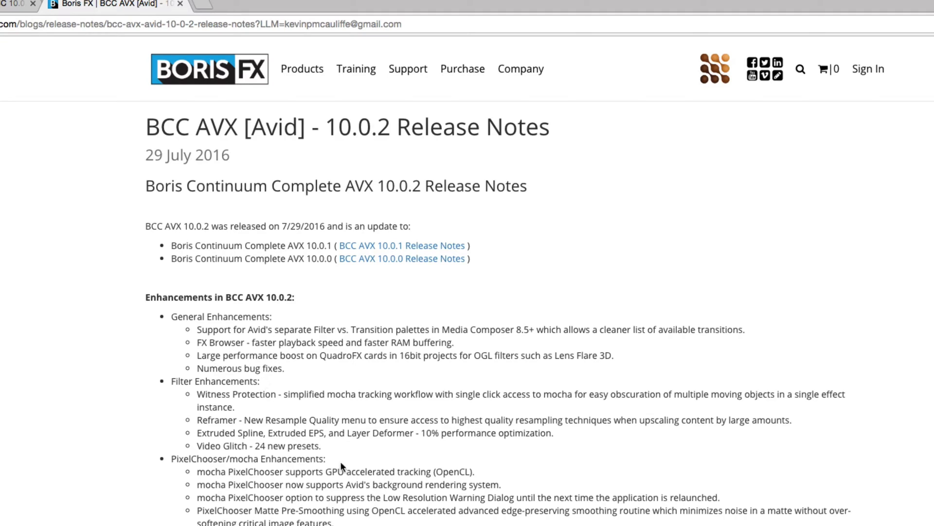
{"action": "mouse_move", "coordinate": [276, 415]}
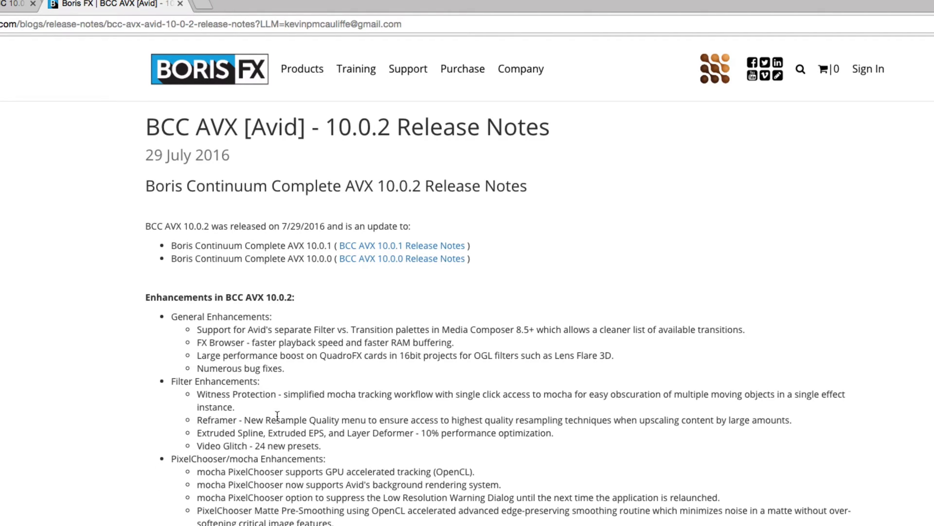
{"action": "mouse_move", "coordinate": [257, 421]}
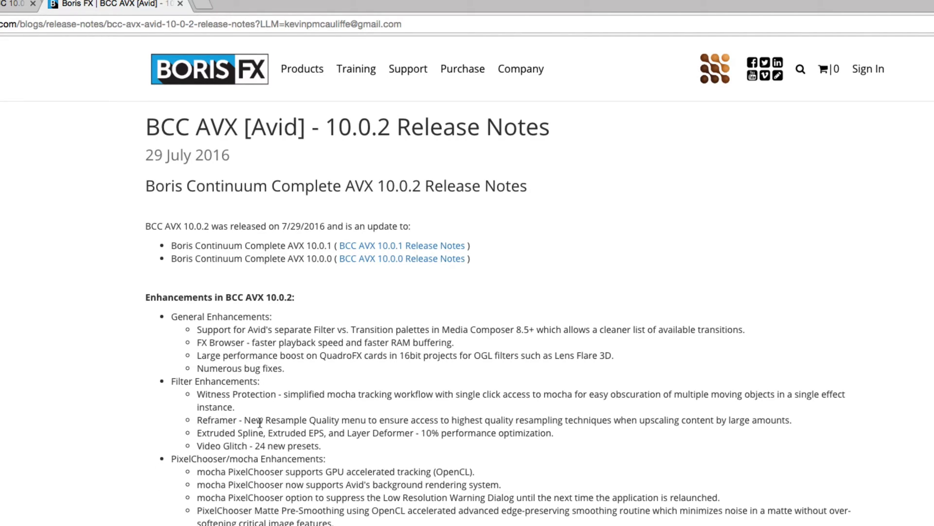
{"action": "scroll", "scroll_direction": "down", "scroll_amount": 3}
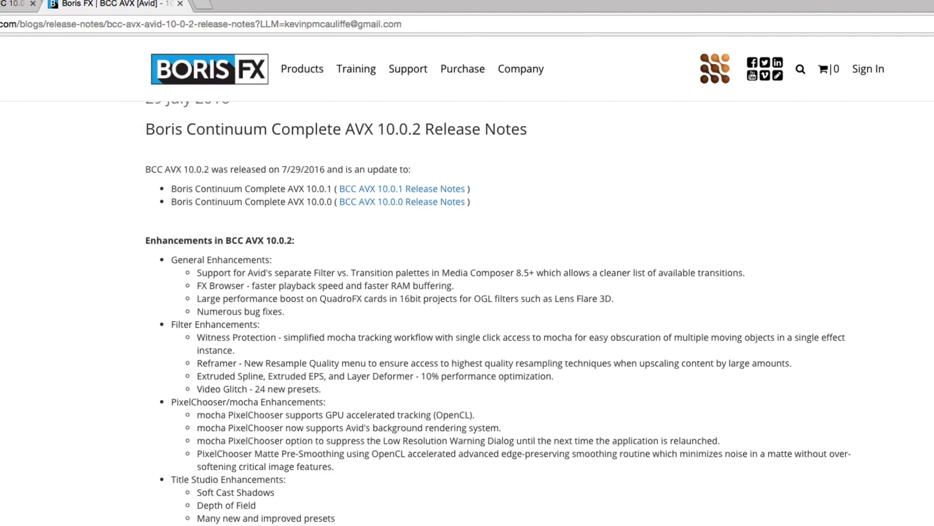
{"action": "mouse_move", "coordinate": [463, 503]}
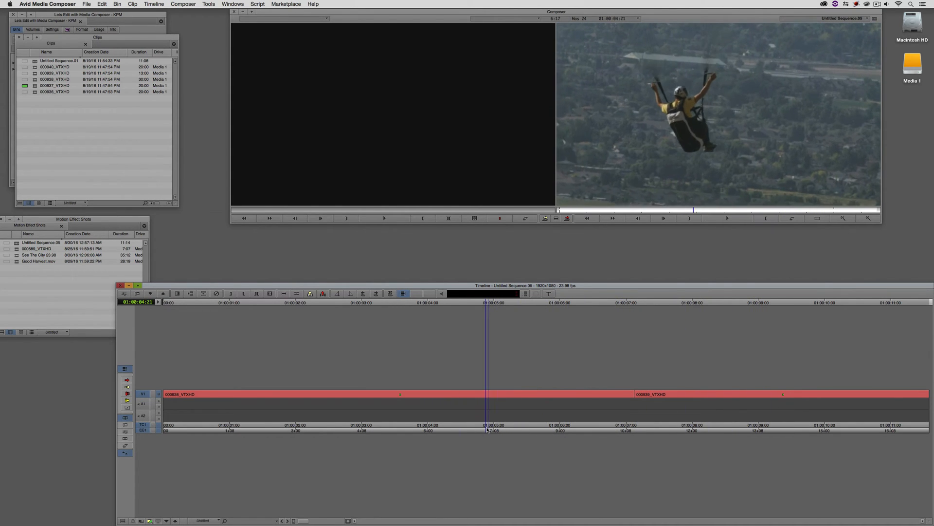
Review the two paraglider shots and park on the first clip for BCC Video Glitch RT
{"action": "left_click", "coordinate": [775, 393]}
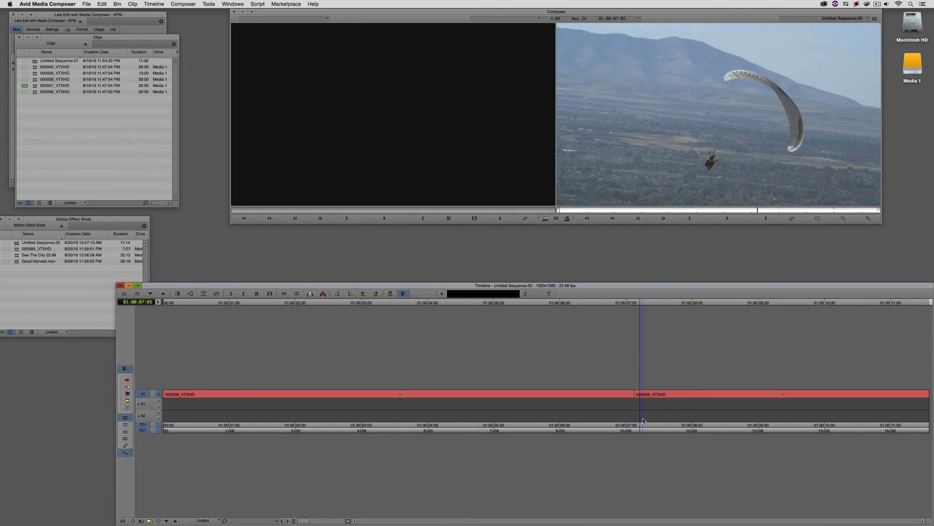
{"action": "left_click", "coordinate": [531, 394]}
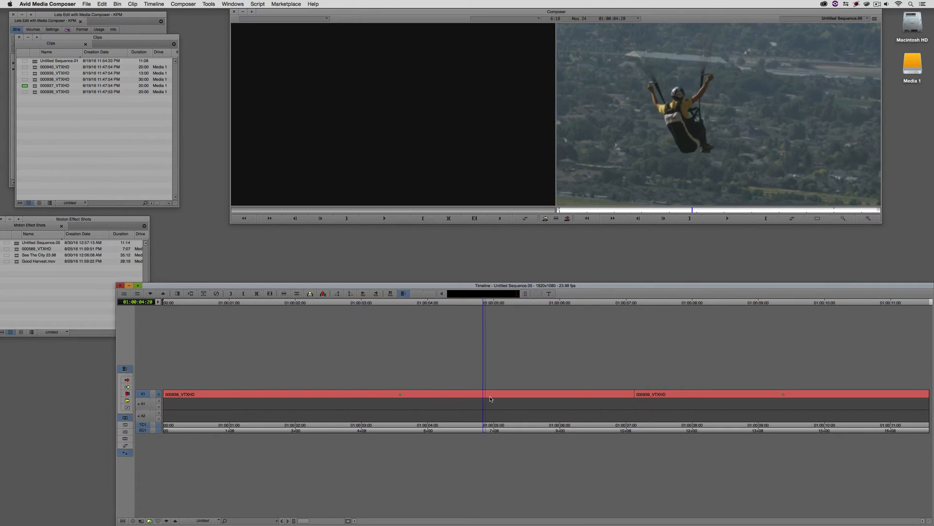
{"action": "left_click", "coordinate": [352, 398]}
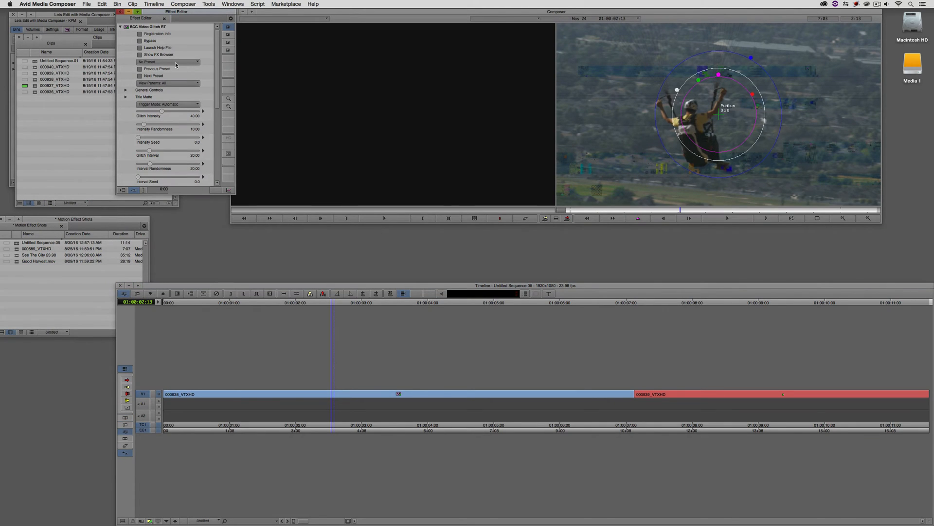
{"action": "left_click", "coordinate": [194, 62]}
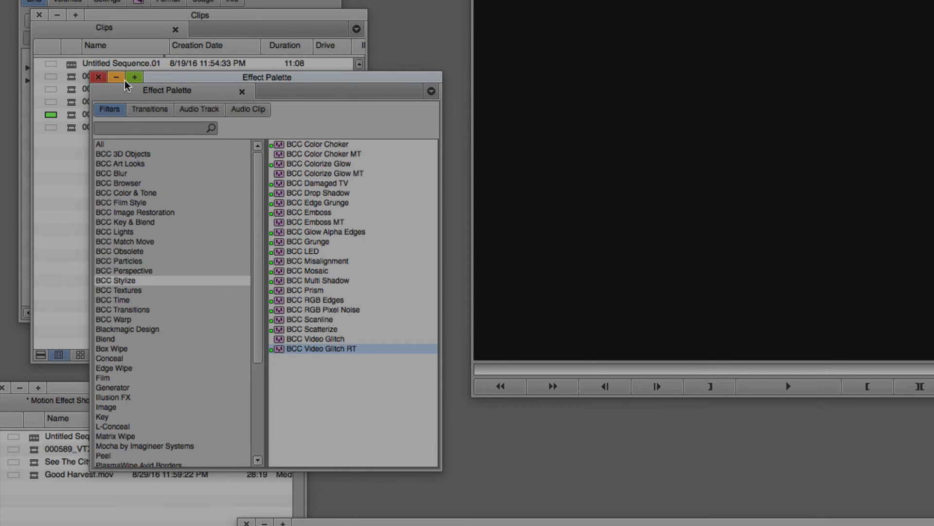
{"action": "mouse_move", "coordinate": [130, 305]}
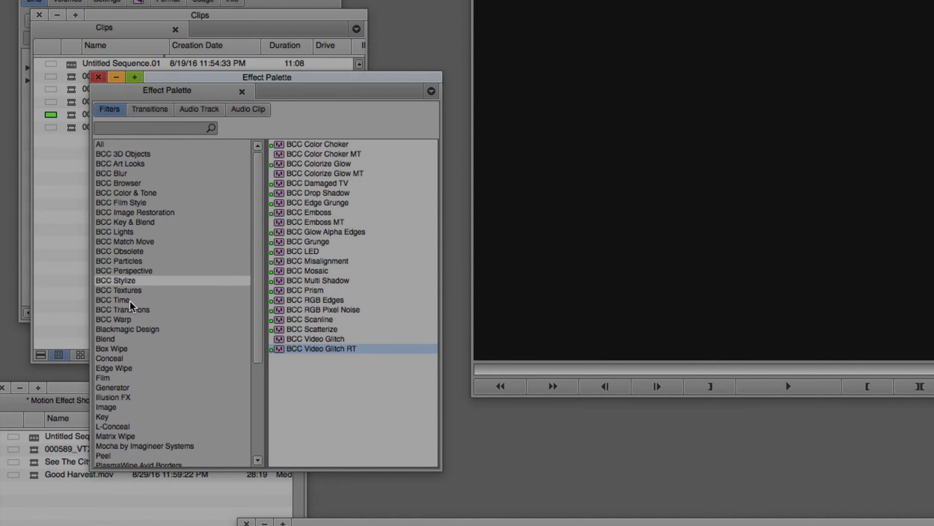
{"action": "mouse_move", "coordinate": [150, 118]}
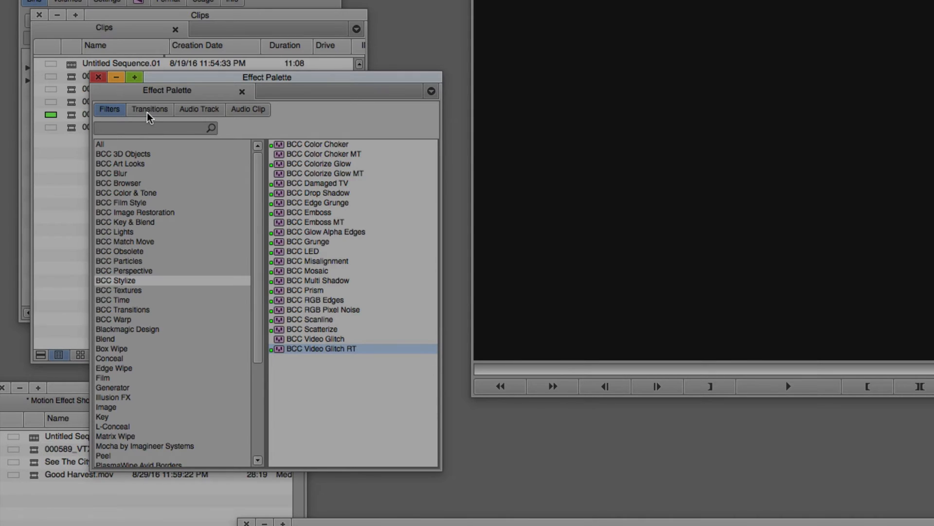
Choose BCC Lens Flare Dissolve from the Effect Palette's BCC Transitions for the cut
{"action": "left_click", "coordinate": [150, 109]}
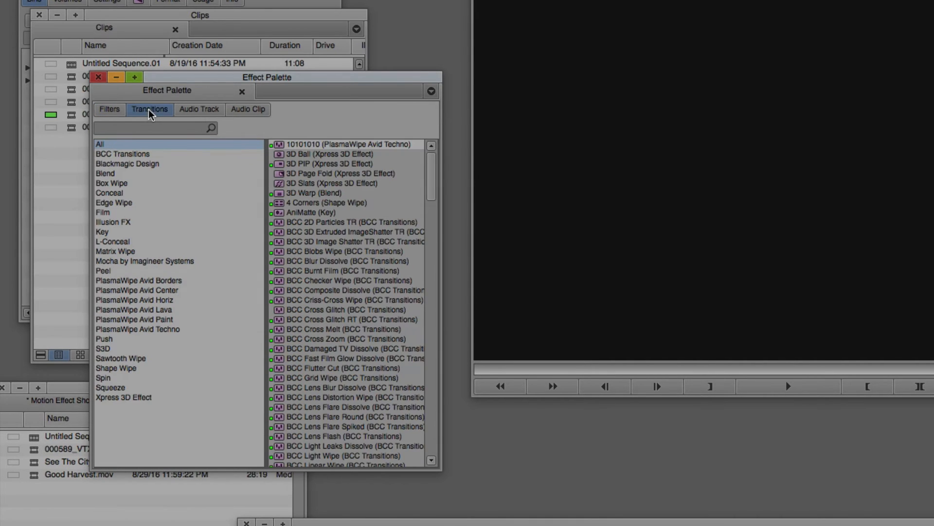
{"action": "mouse_move", "coordinate": [134, 160]}
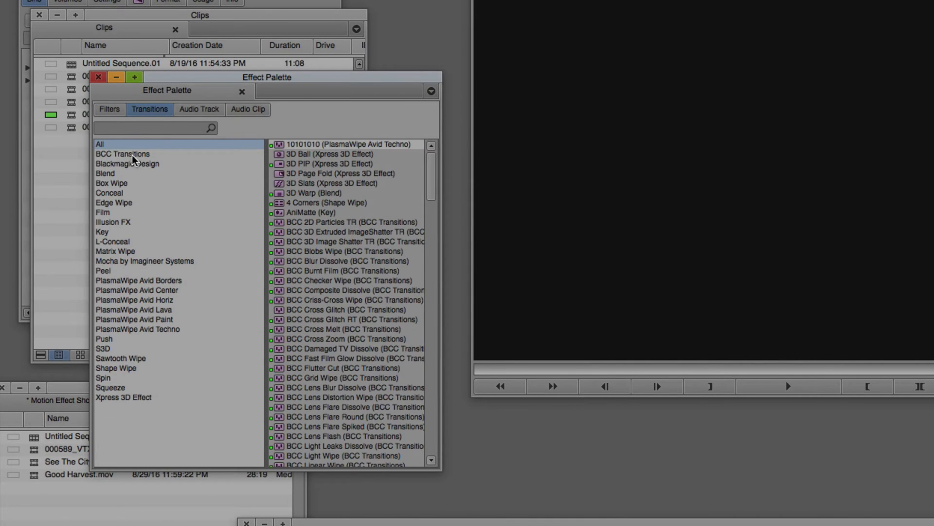
{"action": "left_click", "coordinate": [122, 154]}
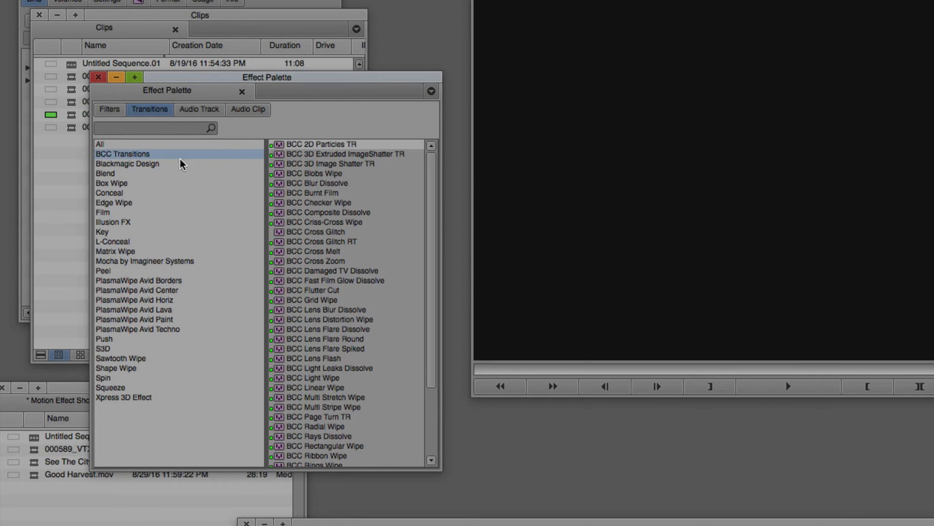
{"action": "scroll", "scroll_direction": "down", "scroll_amount": 3}
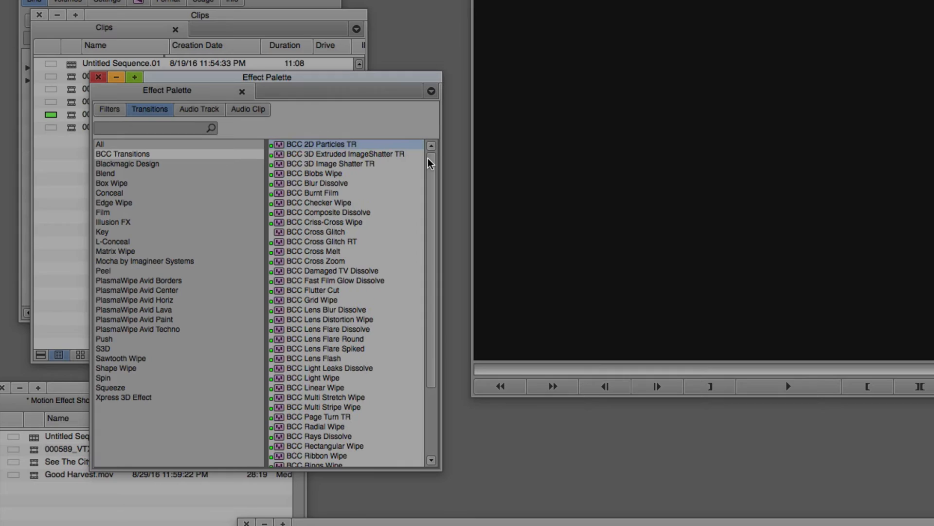
{"action": "scroll", "scroll_direction": "down", "scroll_amount": 3}
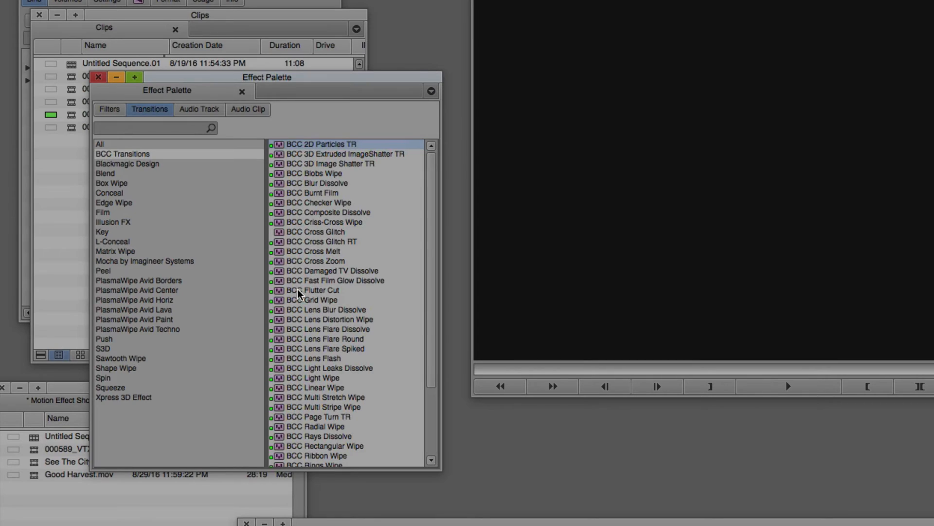
{"action": "mouse_move", "coordinate": [293, 335]}
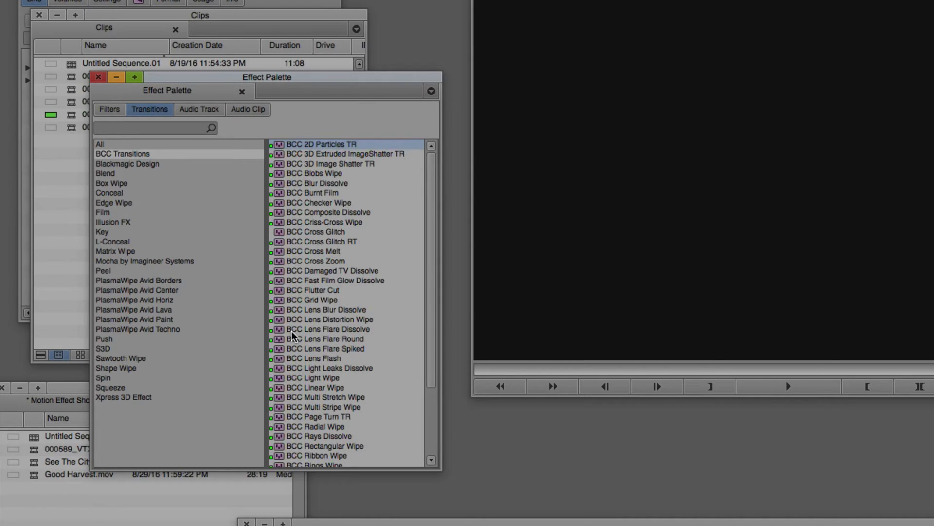
{"action": "left_click", "coordinate": [327, 329]}
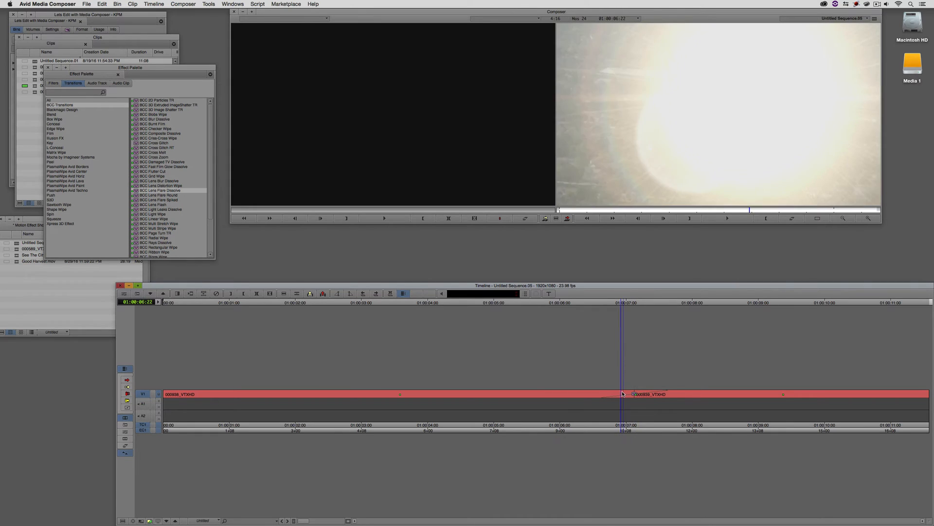
Scrub around the cut to preview the new Lens Flare Dissolve
{"action": "left_click", "coordinate": [679, 387]}
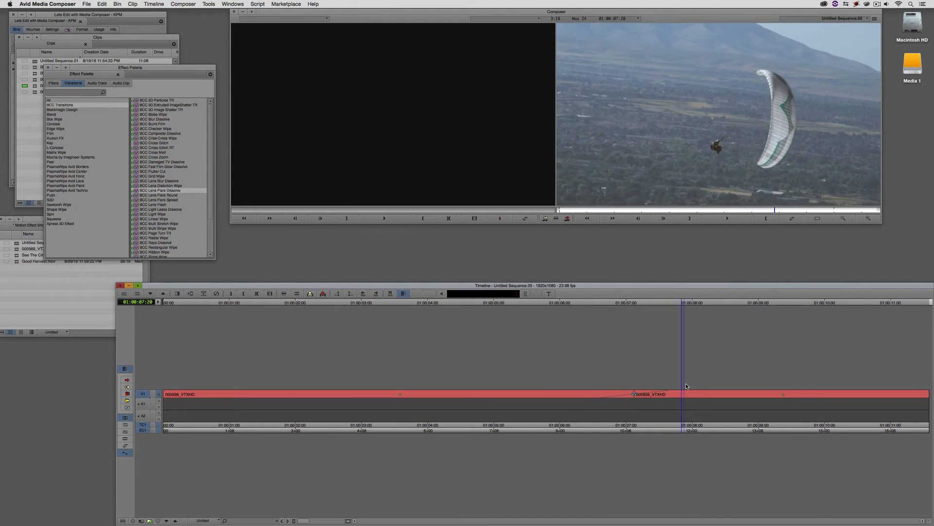
{"action": "left_click", "coordinate": [560, 392]}
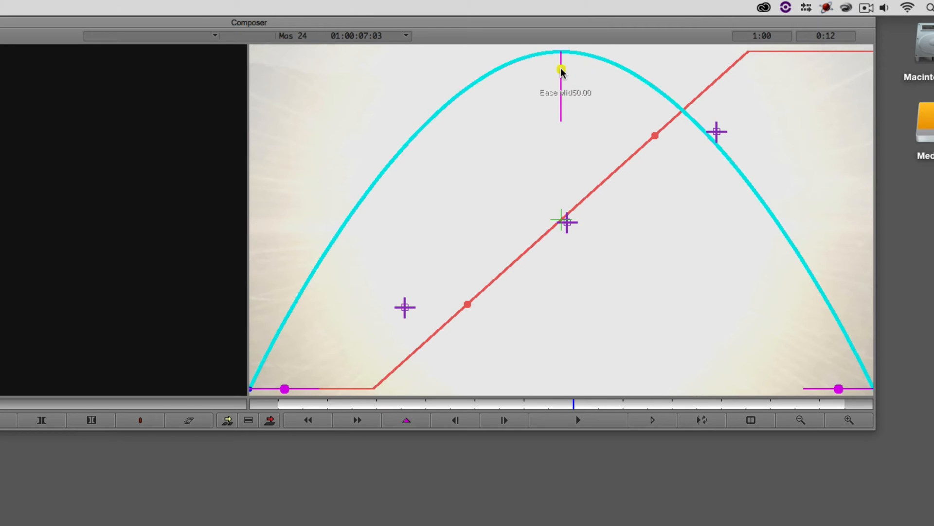
{"action": "mouse_move", "coordinate": [369, 260]}
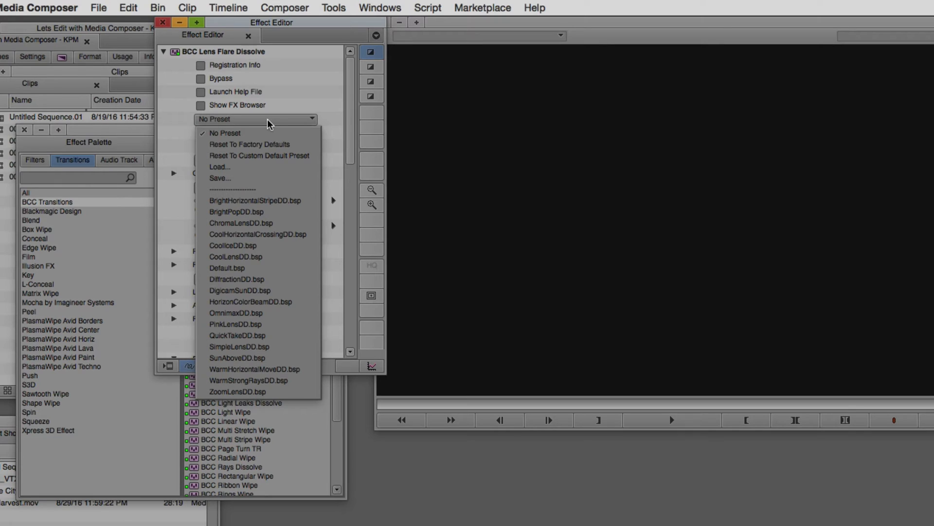
{"action": "mouse_move", "coordinate": [259, 200]}
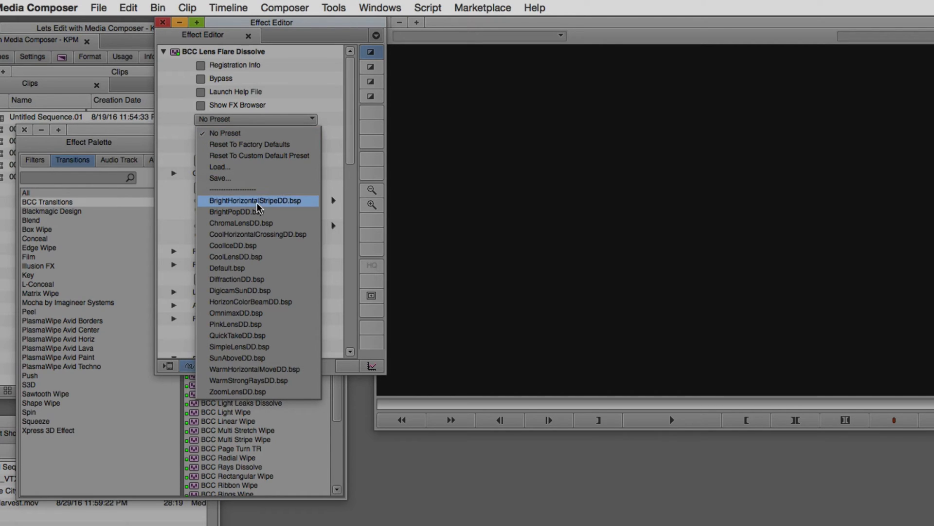
Apply a factory .bsp lens flare preset from the Effect Editor's preset menu
{"action": "left_click", "coordinate": [240, 290]}
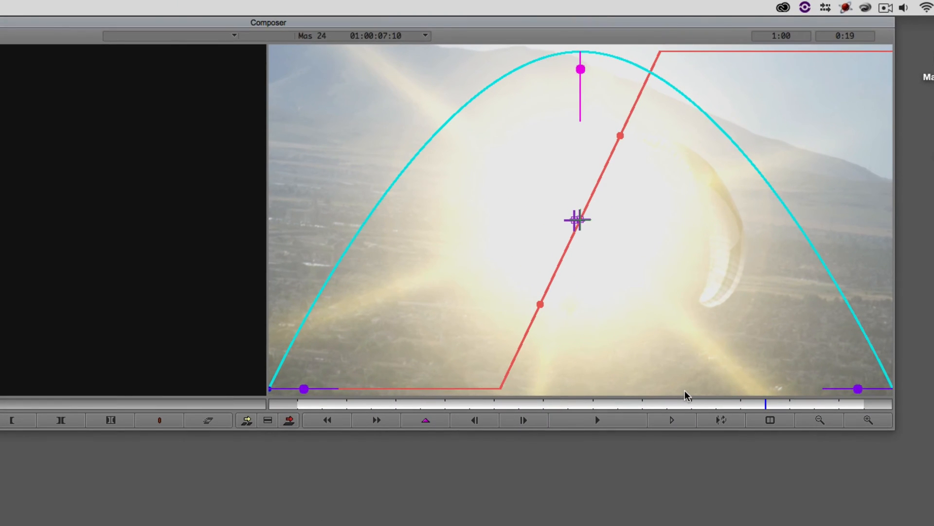
{"action": "mouse_move", "coordinate": [569, 290]}
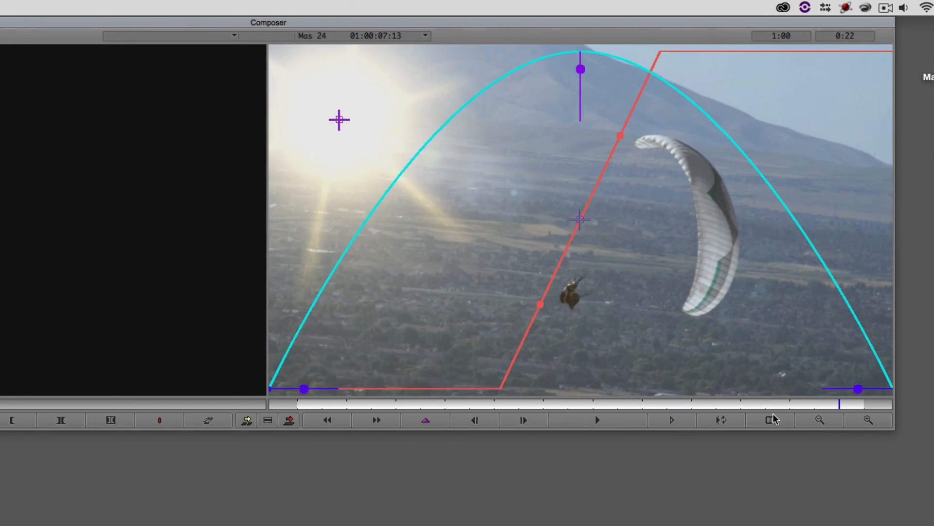
Step through and play the dissolve to review the flare placed at upper left
{"action": "left_click", "coordinate": [522, 421]}
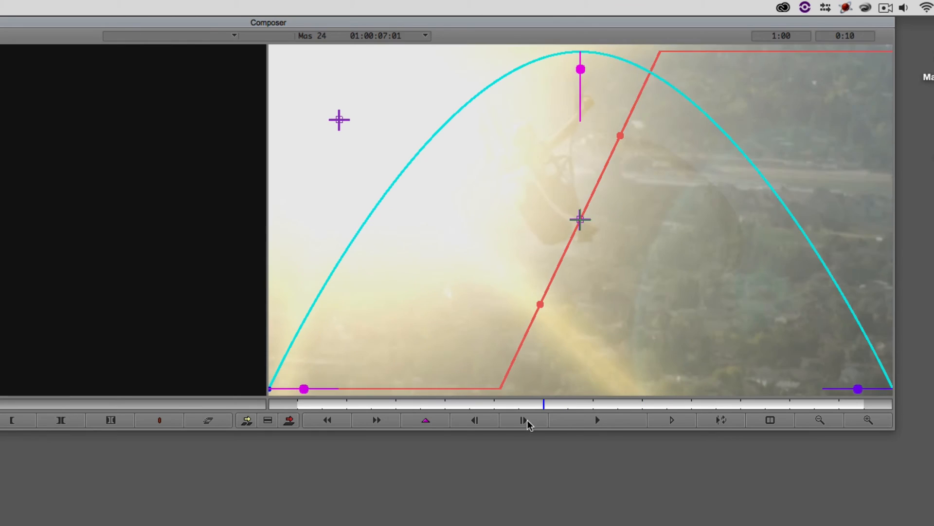
{"action": "left_click", "coordinate": [474, 421]}
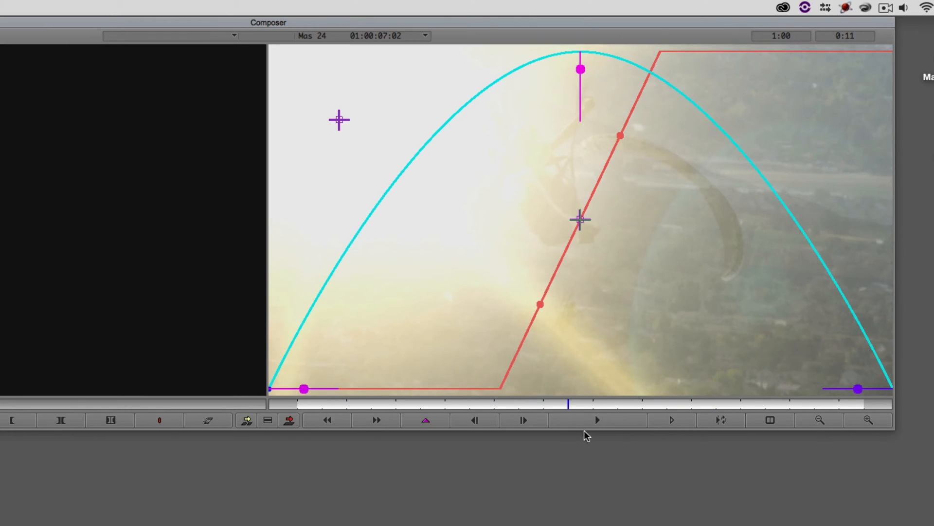
{"action": "left_click", "coordinate": [597, 419]}
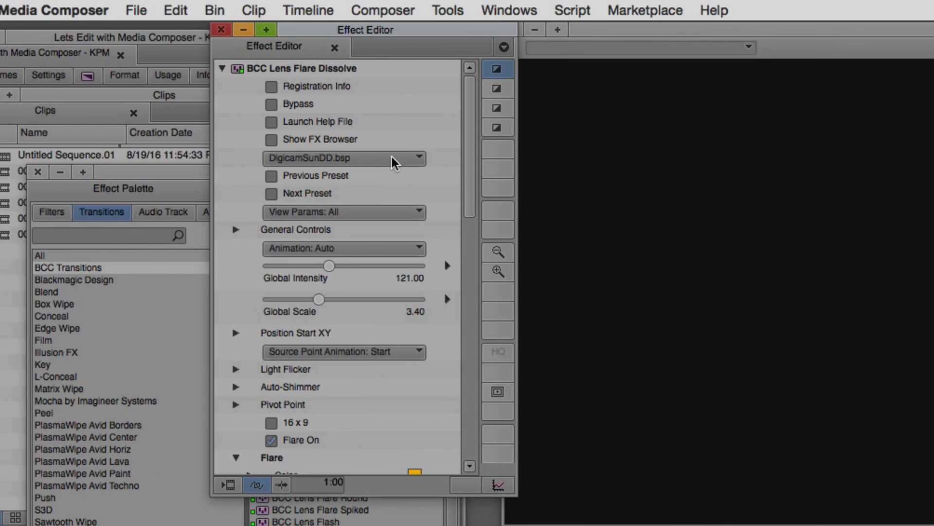
Choose the DigicamSunDD.bsp preset for the Lens Flare Dissolve
{"action": "left_click", "coordinate": [344, 157]}
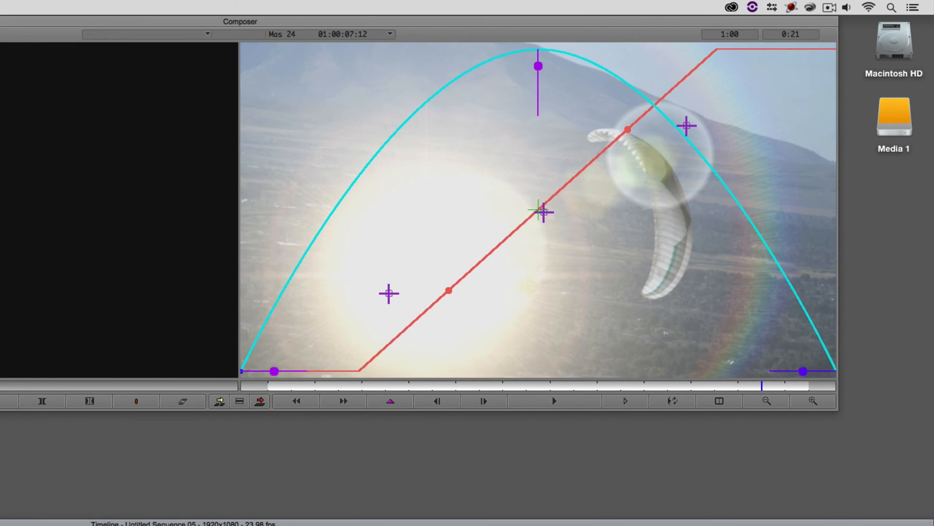
{"action": "mouse_move", "coordinate": [583, 188]}
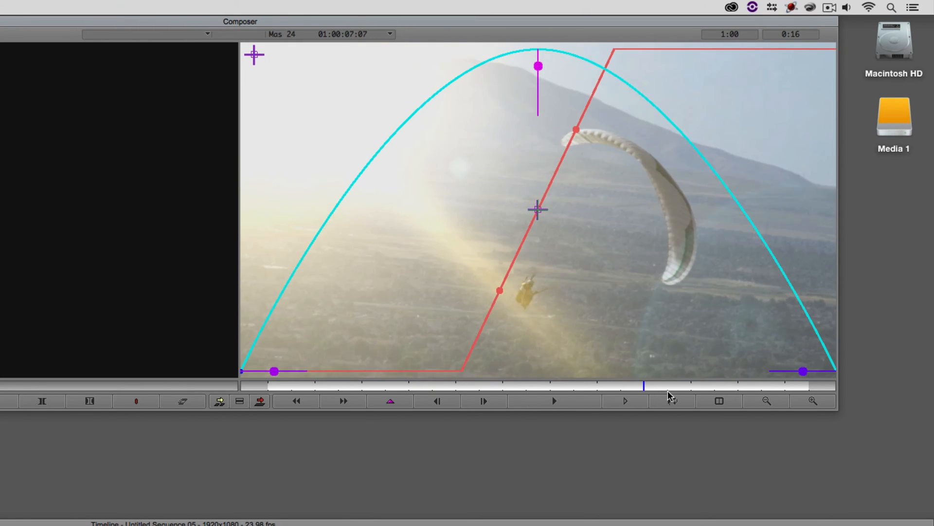
Shorten the Dissolve Duration line widget so the dissolve is quick and steep
{"action": "left_click", "coordinate": [437, 401]}
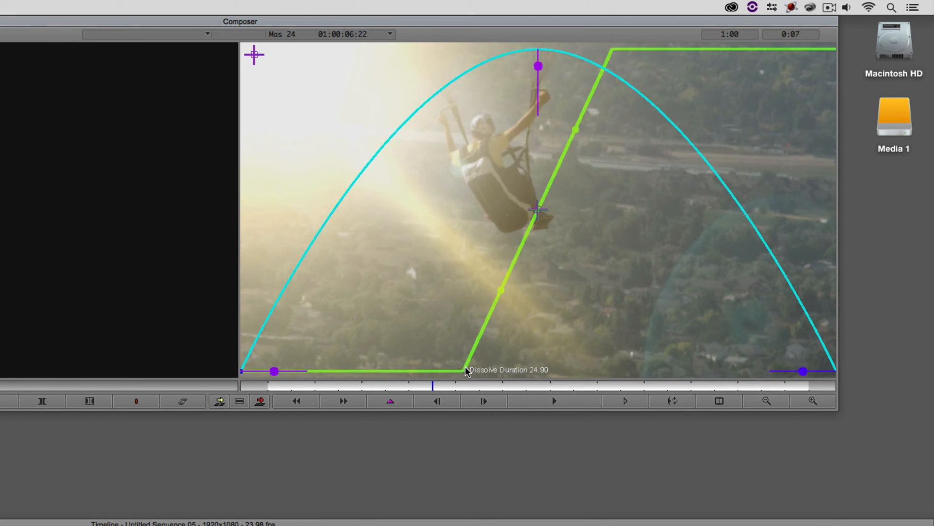
{"action": "left_click_drag", "start_coordinate": [466, 370], "coordinate": [507, 374]}
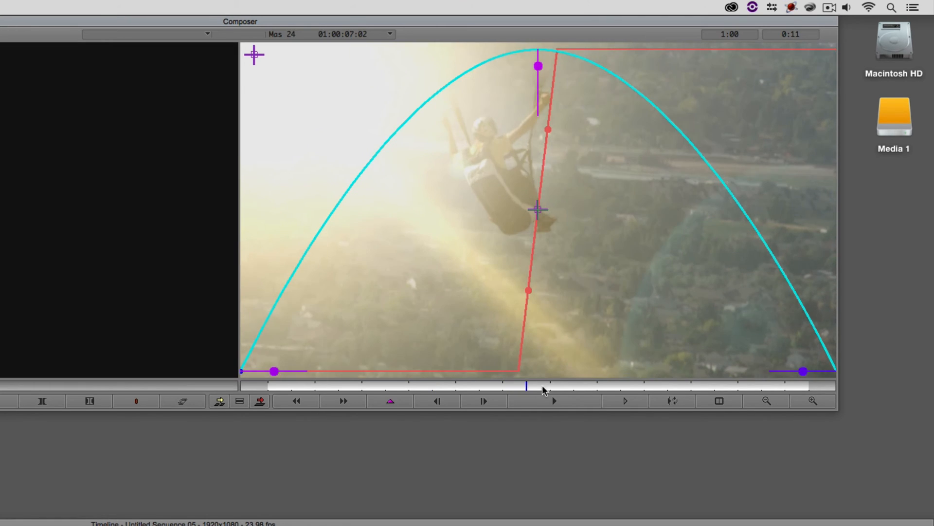
{"action": "mouse_move", "coordinate": [509, 392]}
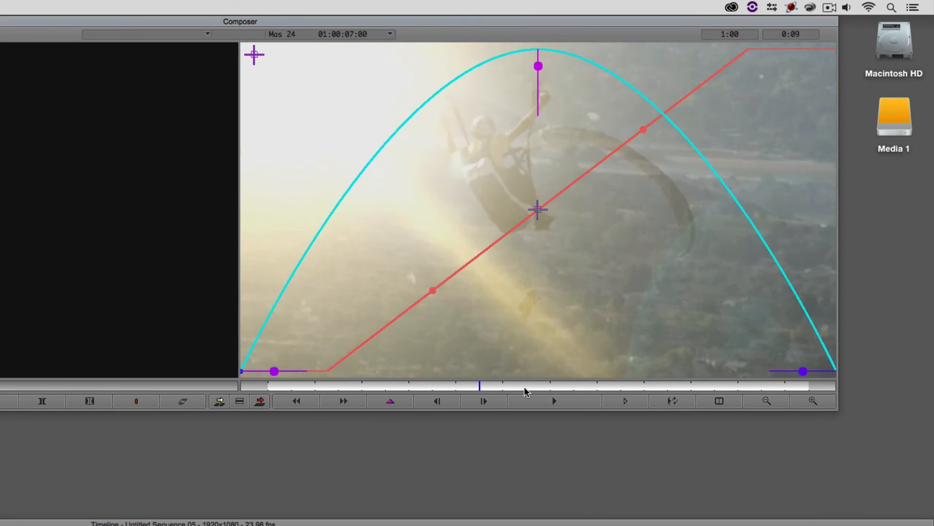
{"action": "left_click_drag", "start_coordinate": [481, 386], "coordinate": [715, 387]}
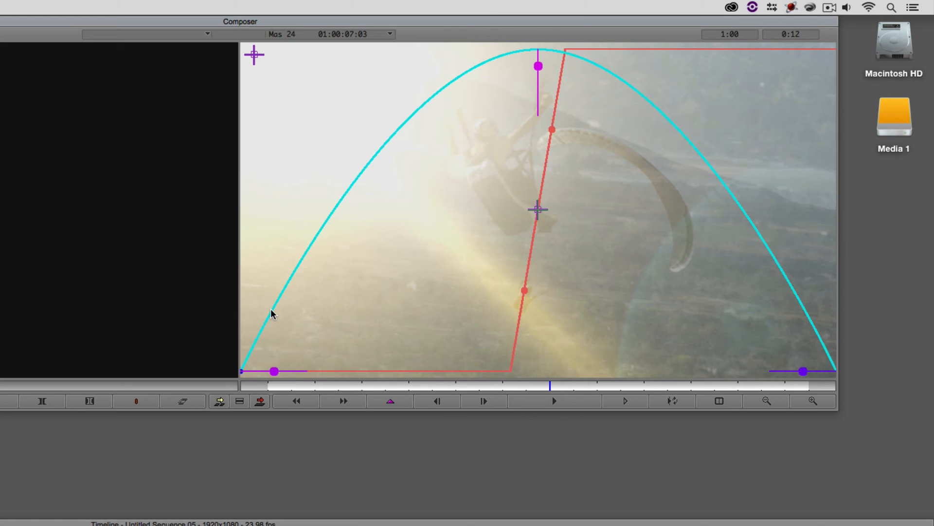
{"action": "mouse_move", "coordinate": [282, 344]}
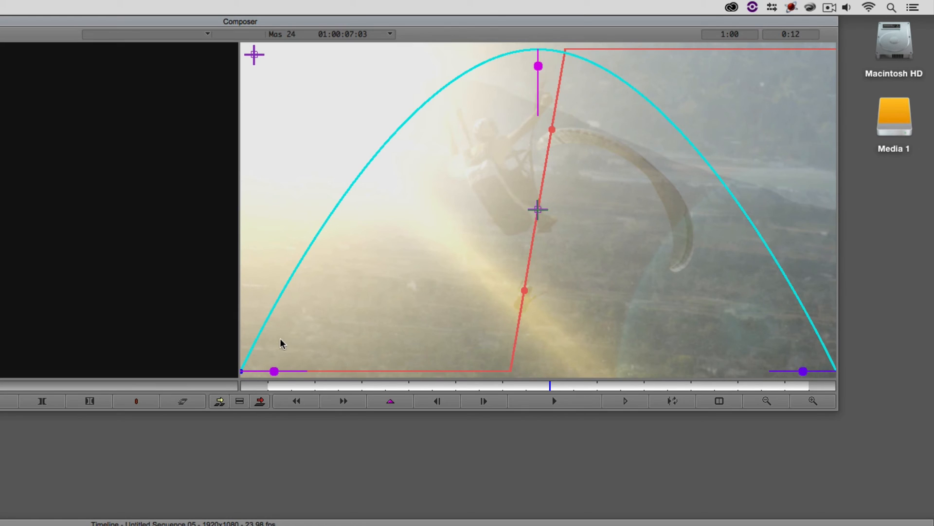
Ease the intensity curve in and out and sharpen its mid peak into a spike
{"action": "left_click_drag", "start_coordinate": [274, 370], "coordinate": [289, 371]}
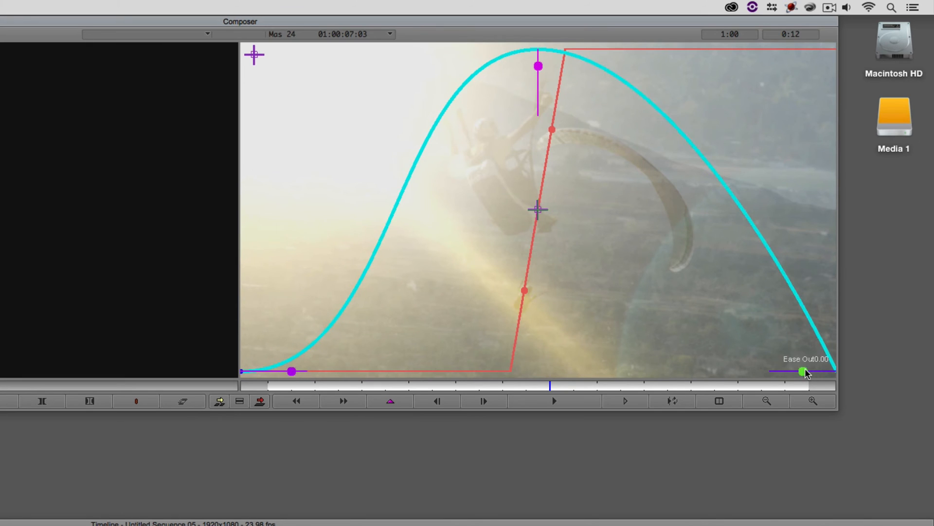
{"action": "left_click_drag", "start_coordinate": [801, 371], "coordinate": [784, 370]}
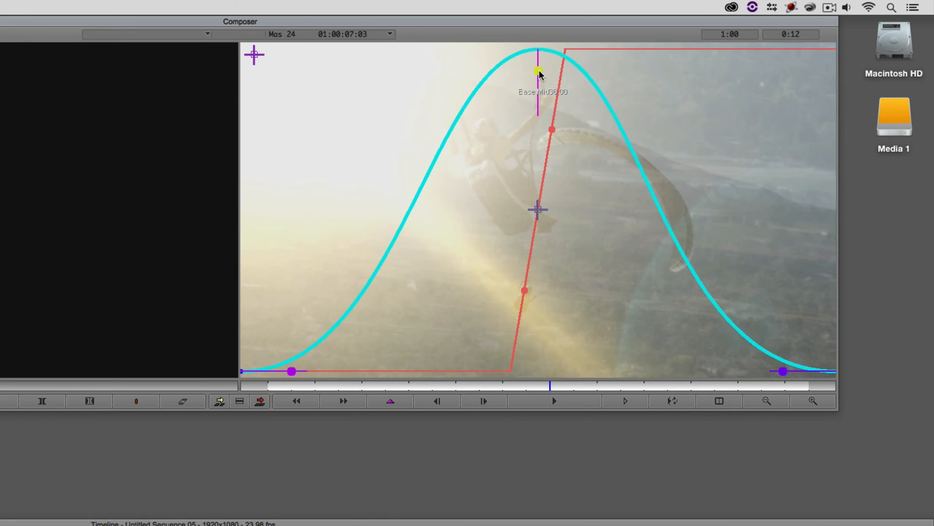
{"action": "left_click_drag", "start_coordinate": [539, 69], "coordinate": [539, 106]}
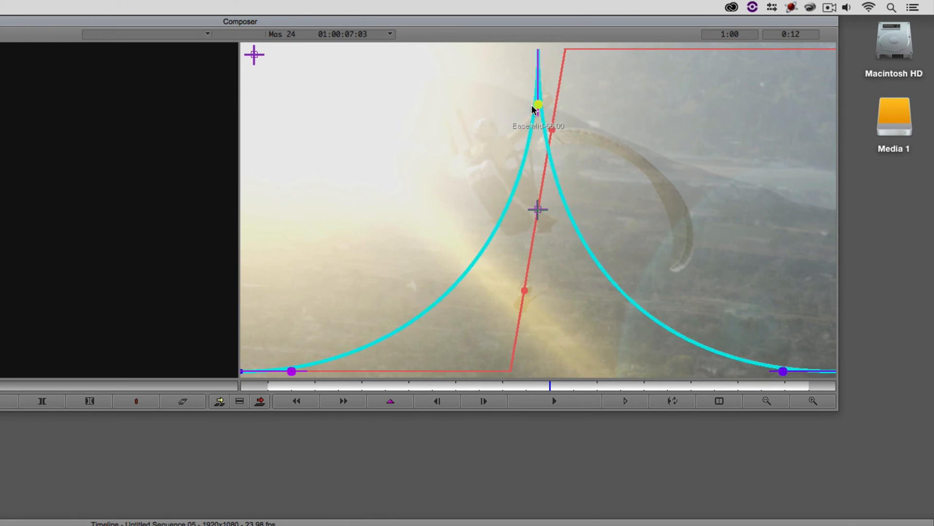
{"action": "left_click_drag", "start_coordinate": [538, 106], "coordinate": [538, 56]}
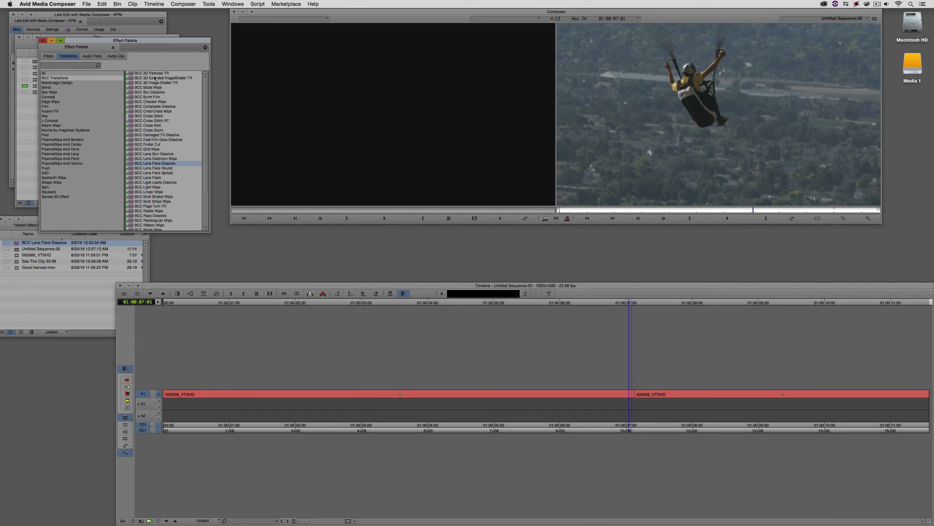
{"action": "mouse_move", "coordinate": [177, 154]}
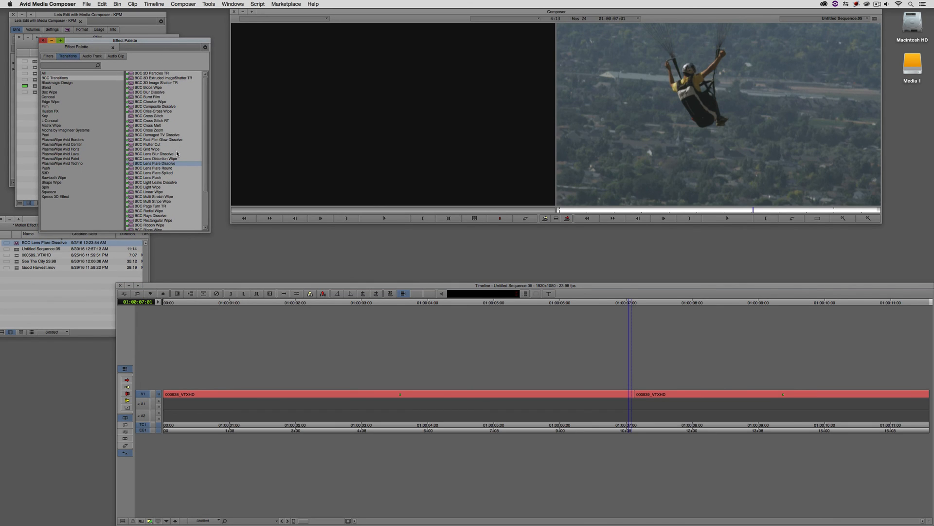
Pick the BCC glitch transition to replace the saved flare on the cut
{"action": "left_click", "coordinate": [150, 121]}
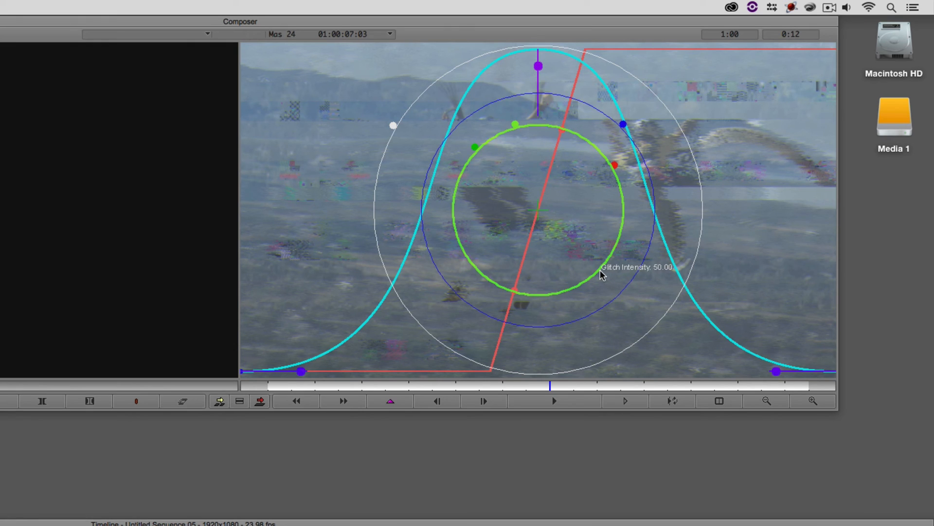
{"action": "mouse_move", "coordinate": [586, 299]}
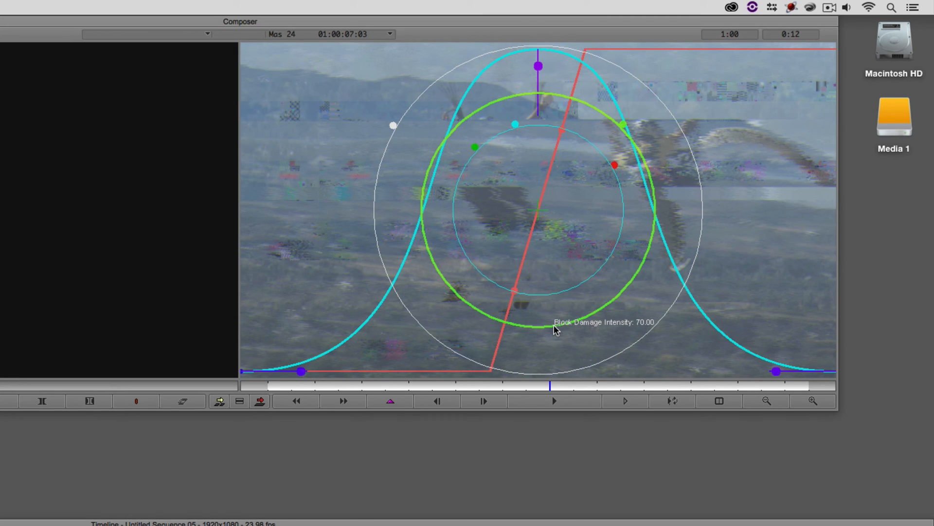
Drag the Block Damage Intensity ring widget outward to raise it to 70
{"action": "left_click_drag", "start_coordinate": [554, 330], "coordinate": [551, 356]}
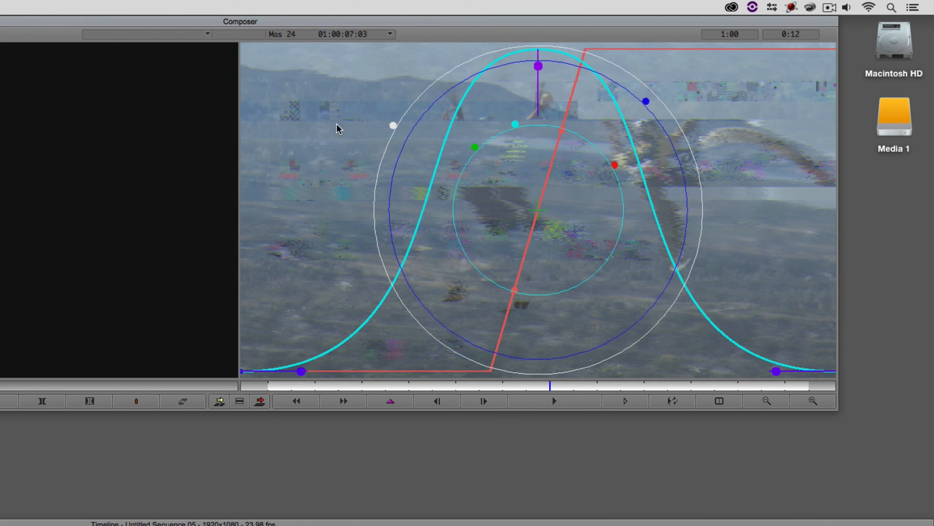
{"action": "mouse_move", "coordinate": [468, 294]}
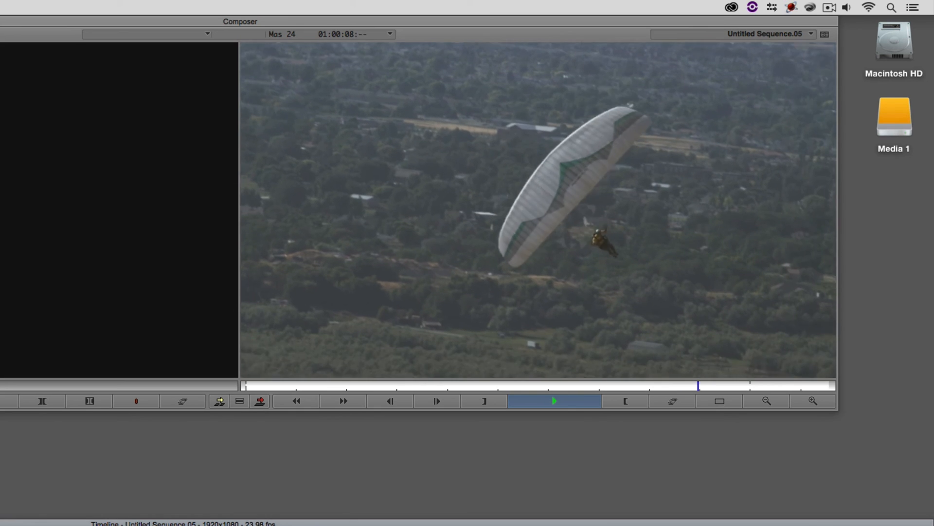
Stop playback after reviewing the sequence through the glitch transition
{"action": "left_click", "coordinate": [554, 401]}
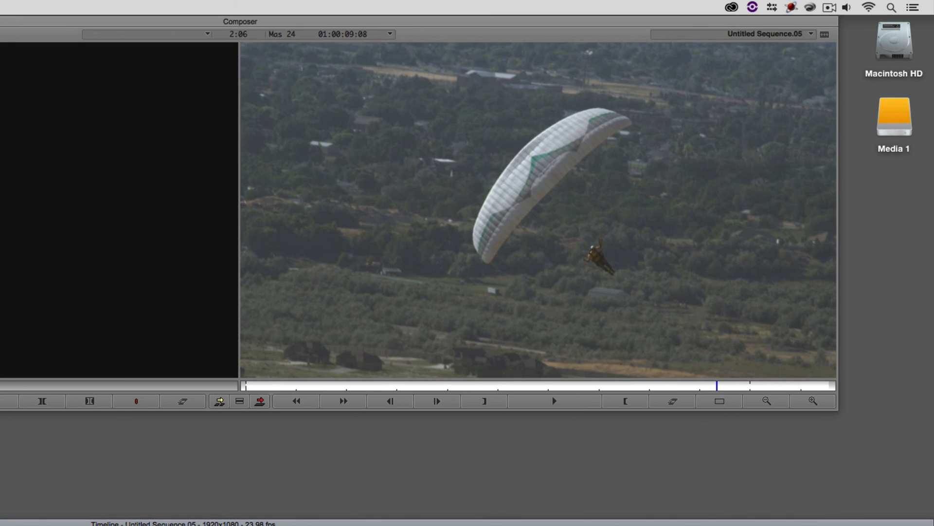